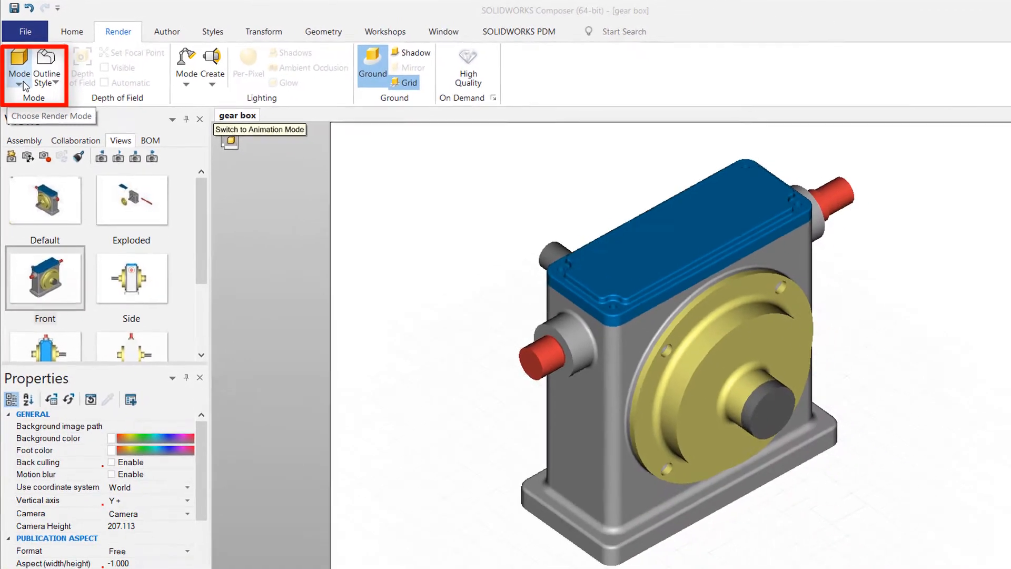
Browse the outline styles and render modes, keep smooth shading, and restore the Default view
click(45, 64)
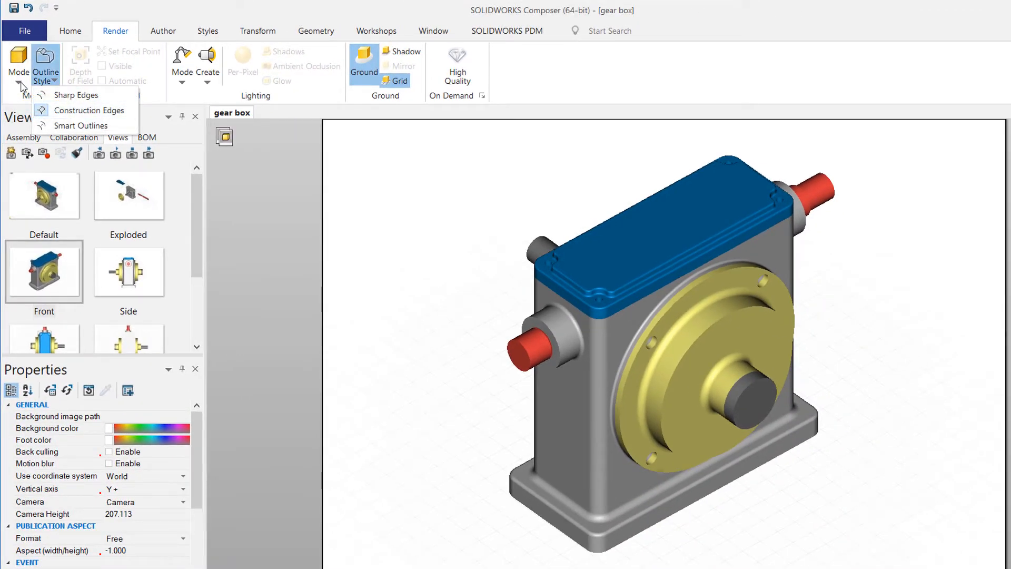
click(18, 63)
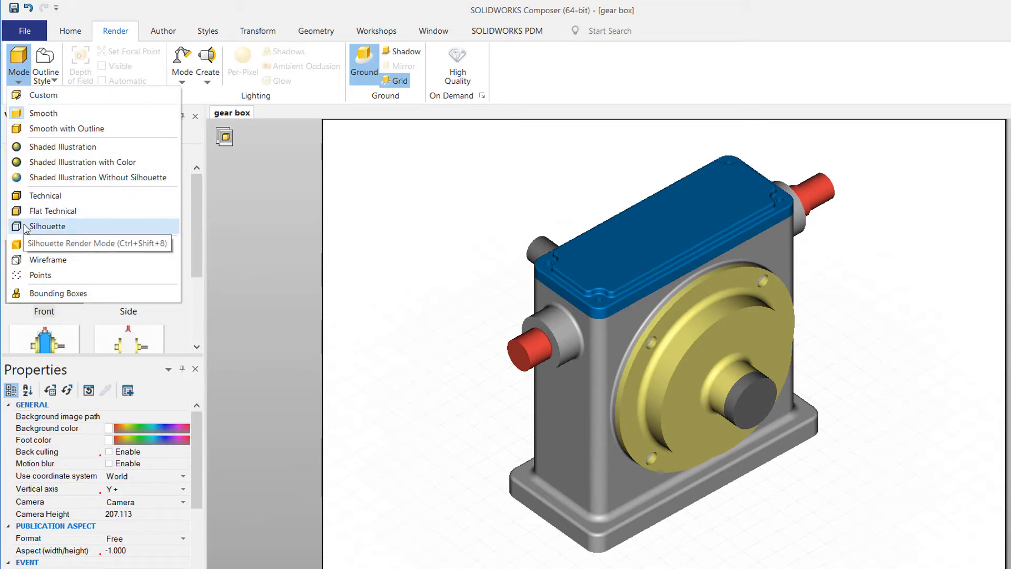
click(46, 225)
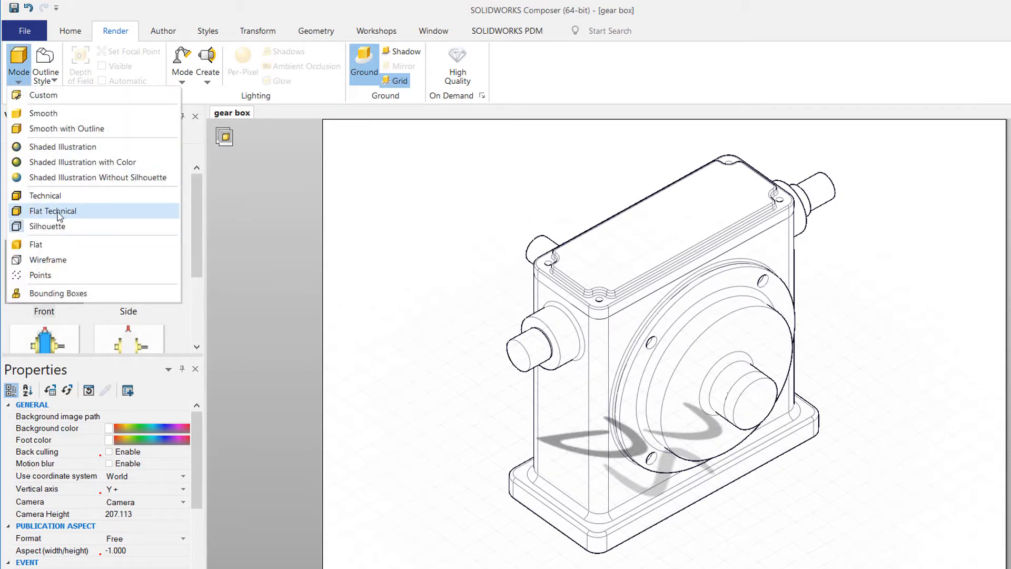
click(53, 210)
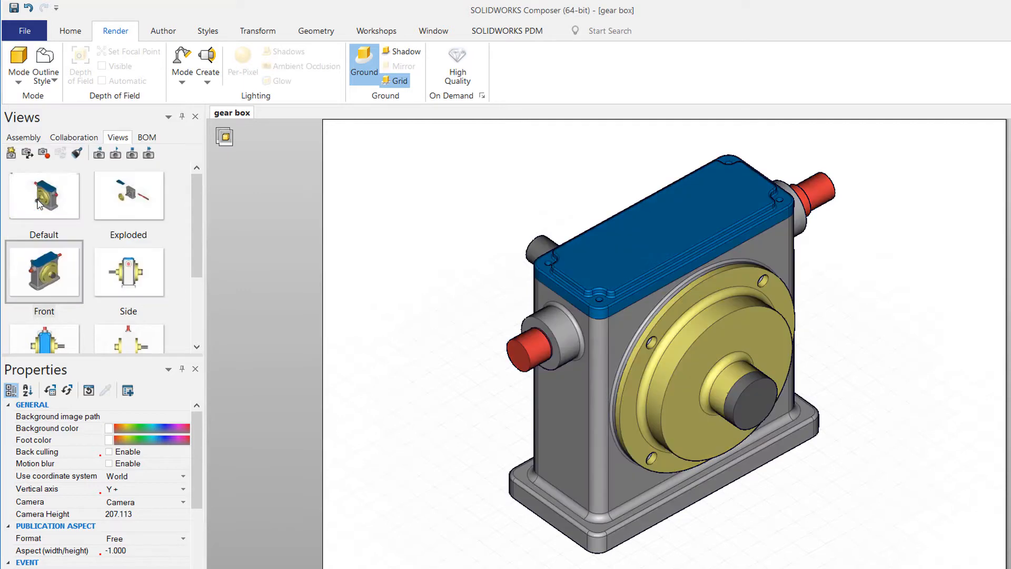
click(18, 61)
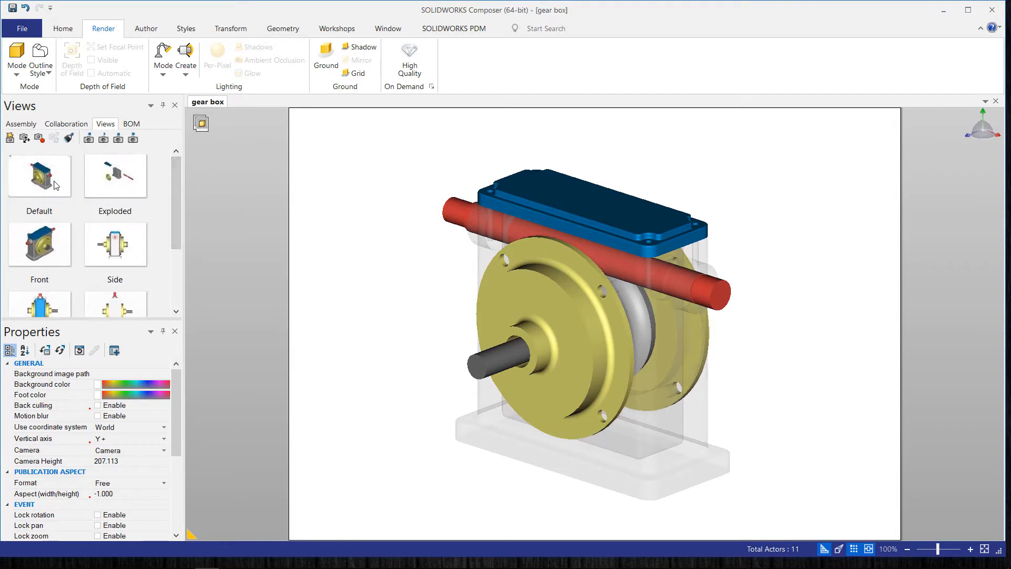
click(39, 175)
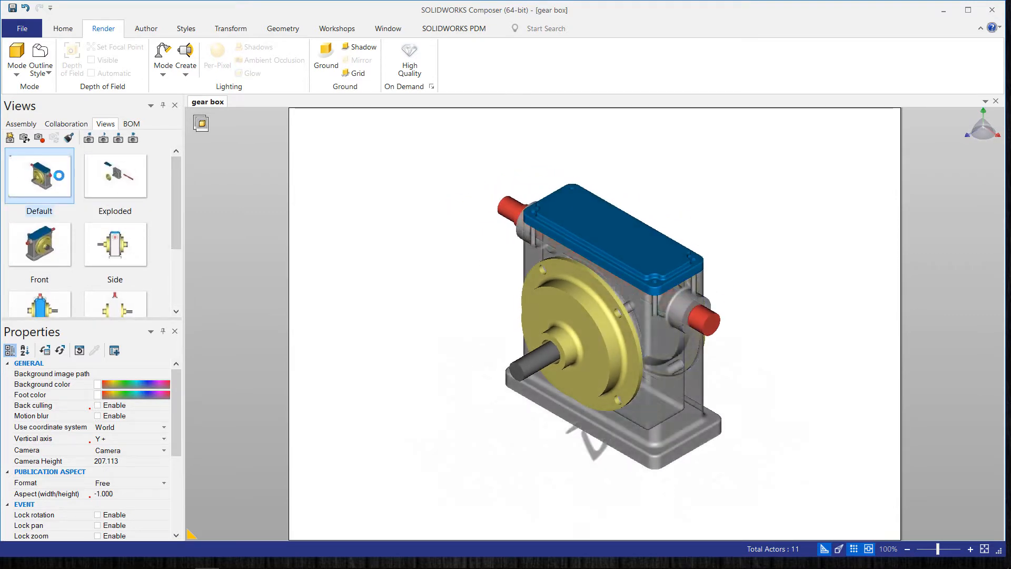
scroll(down, 3)
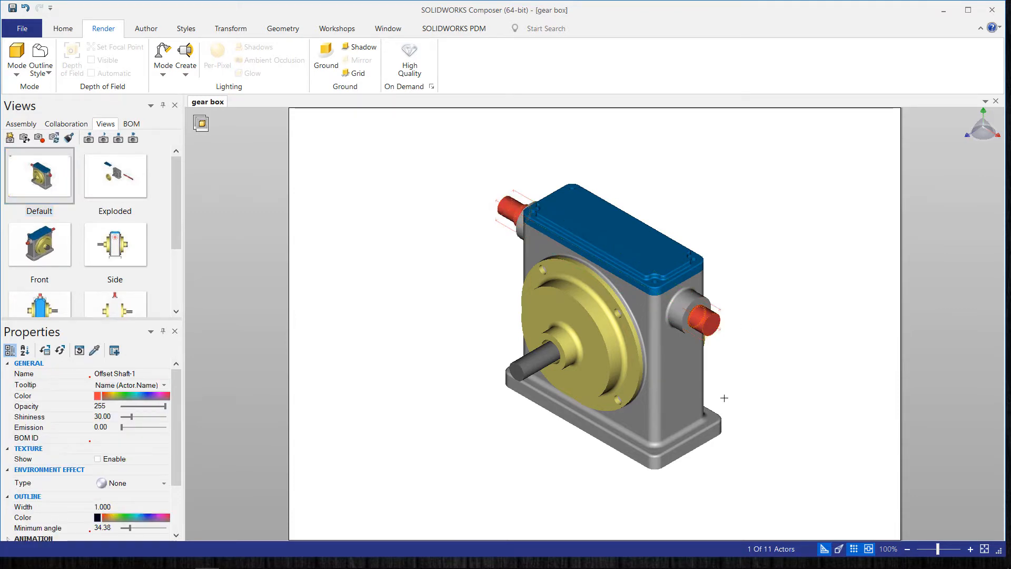
Select the housing with Offset Shaft-1 and lower their opacity to 28
click(708, 310)
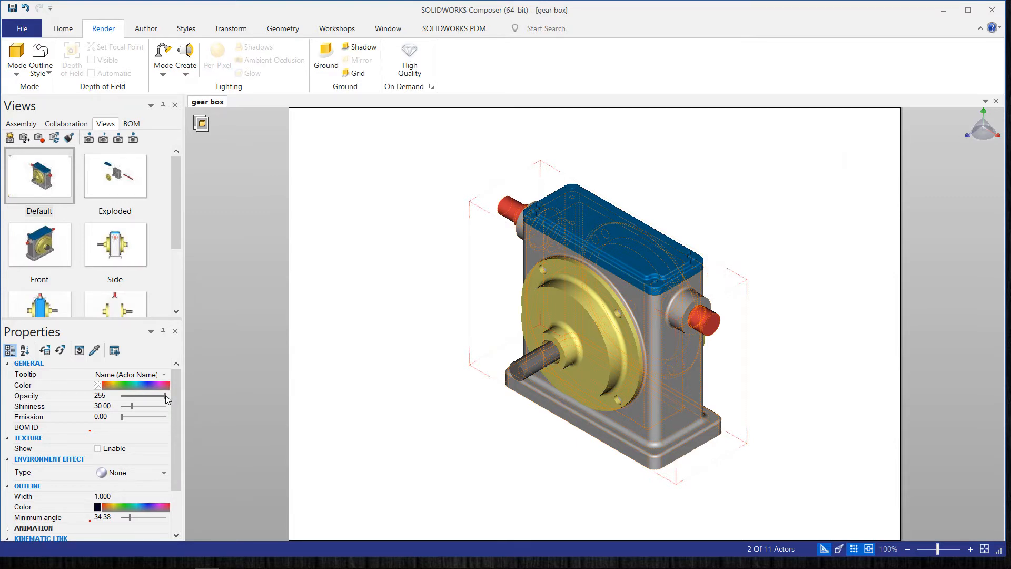
drag(165, 395, 125, 405)
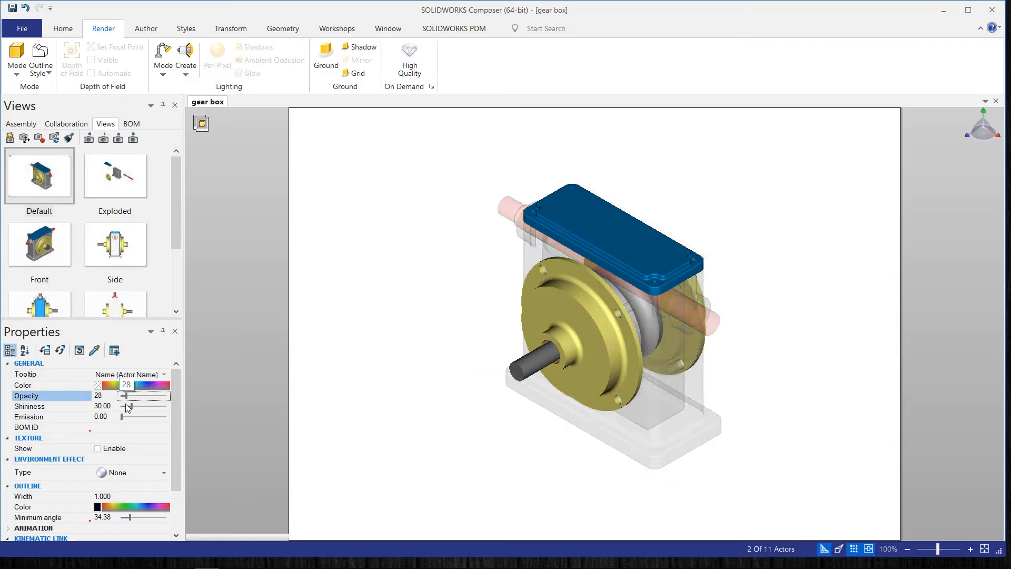
drag(122, 394, 133, 395)
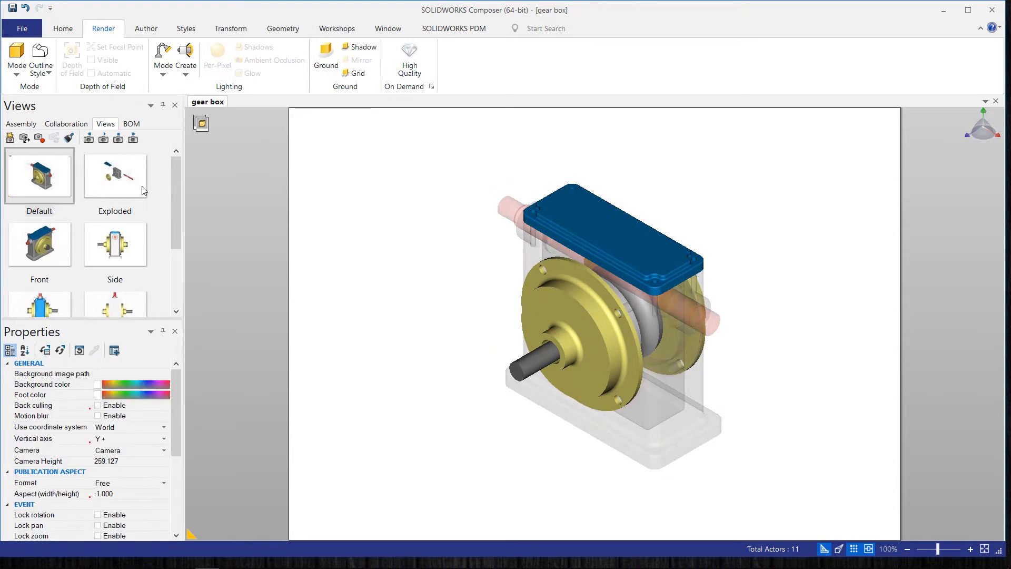
scroll(down, 3)
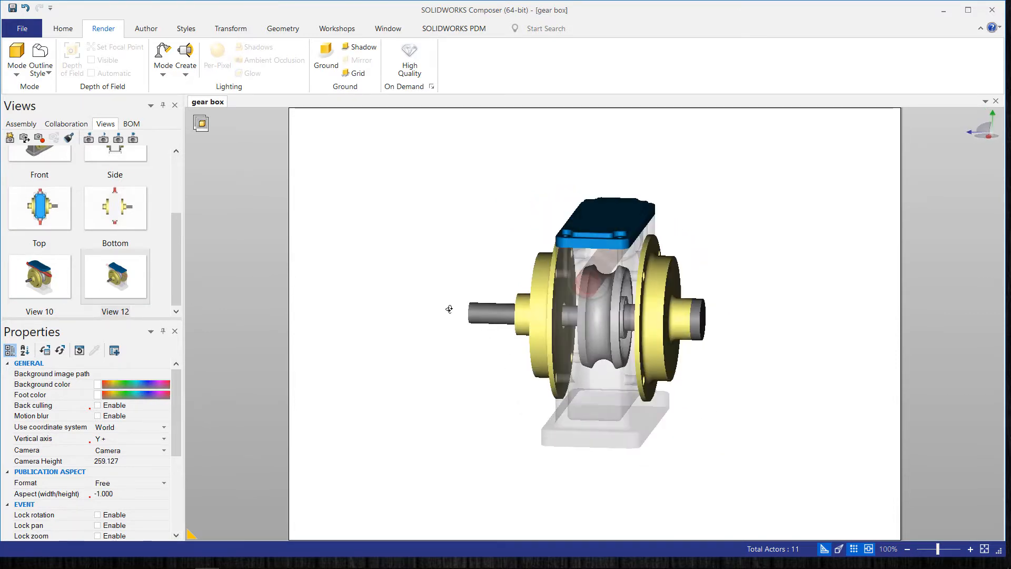
Orbit the gear box to view it from a different angle
drag(449, 308, 486, 326)
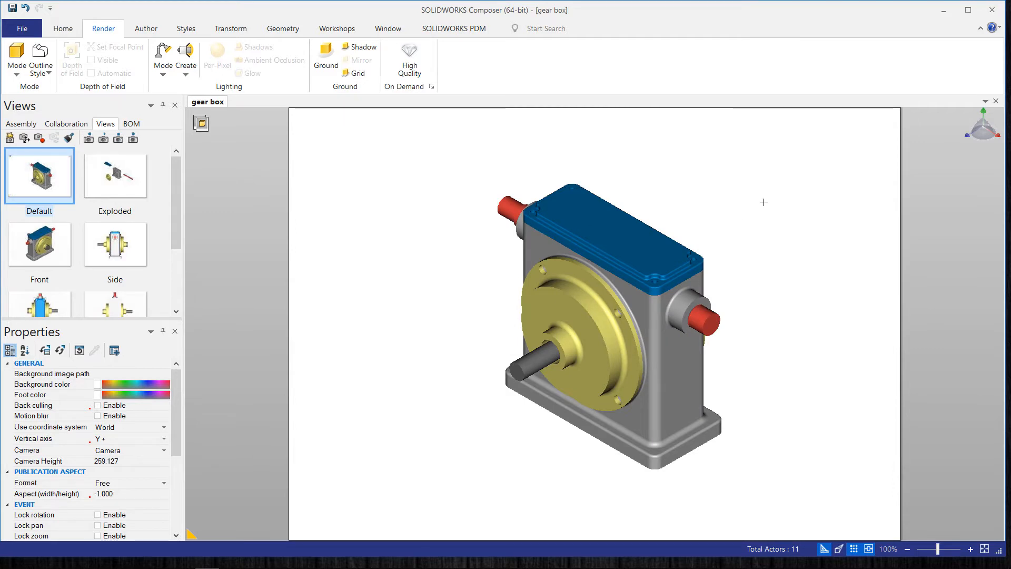
mouse_move(762, 282)
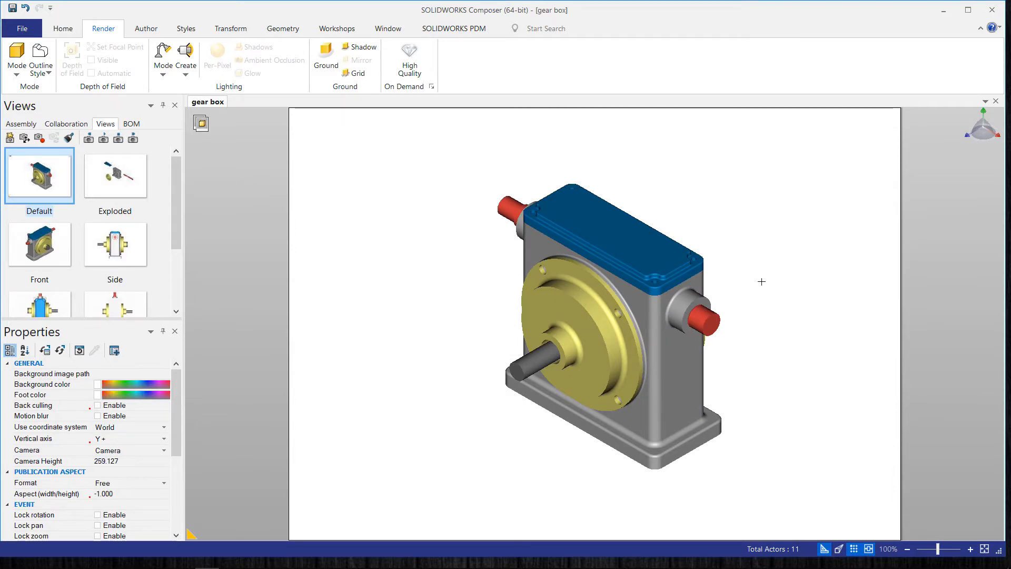
Select the housing and switch it to the Custom render mode
click(613, 322)
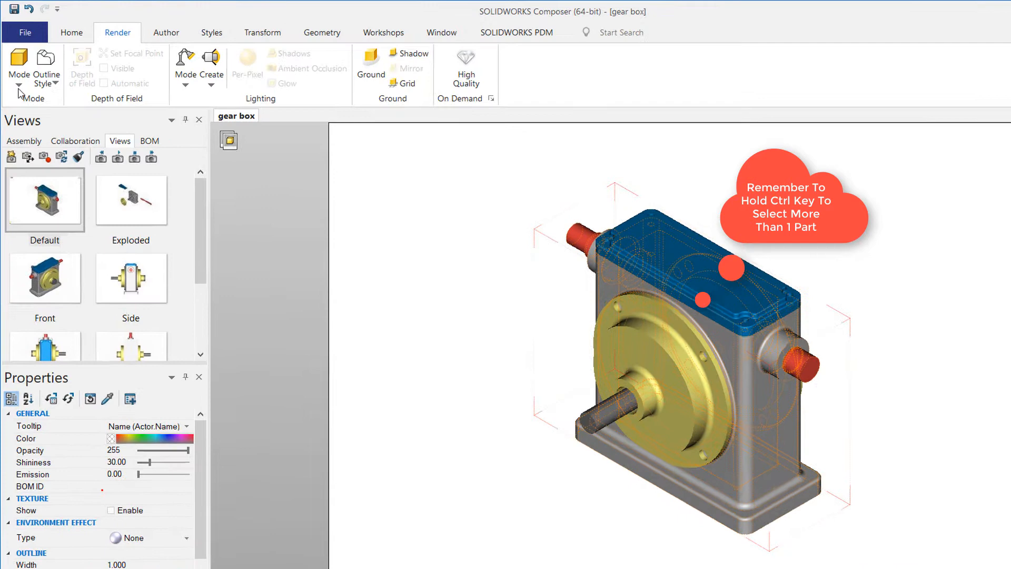
click(18, 84)
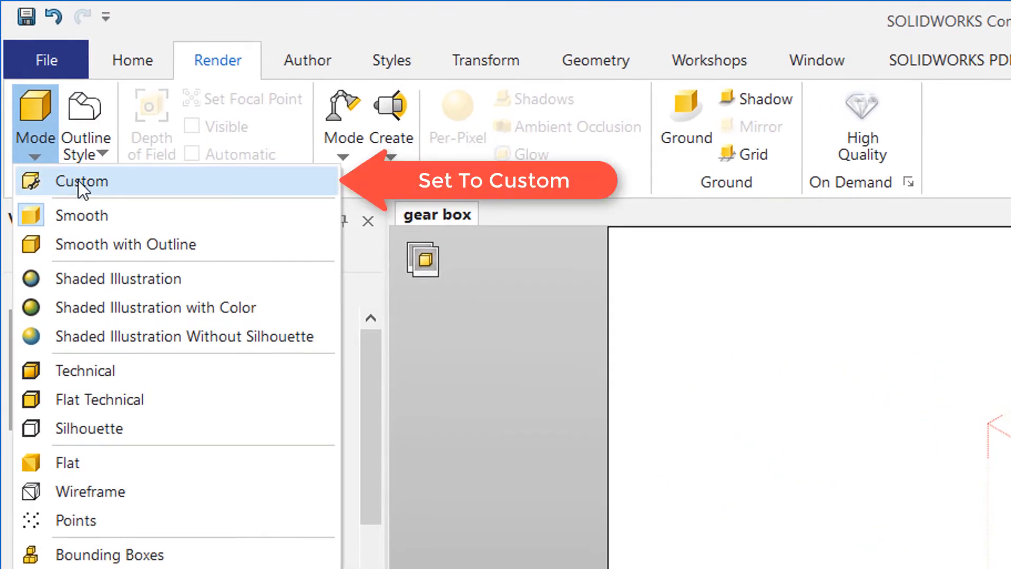
click(81, 181)
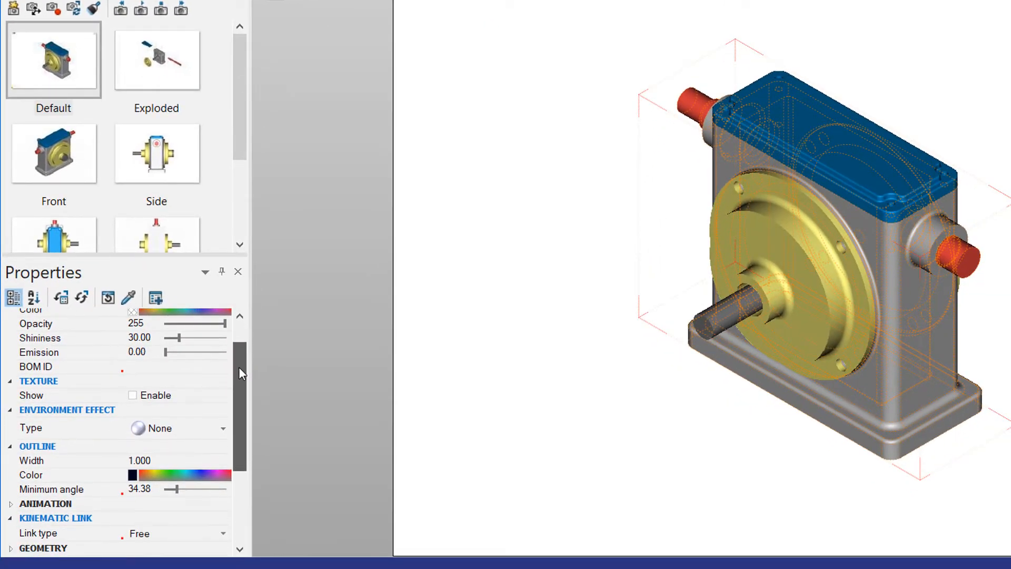
scroll(down, 3)
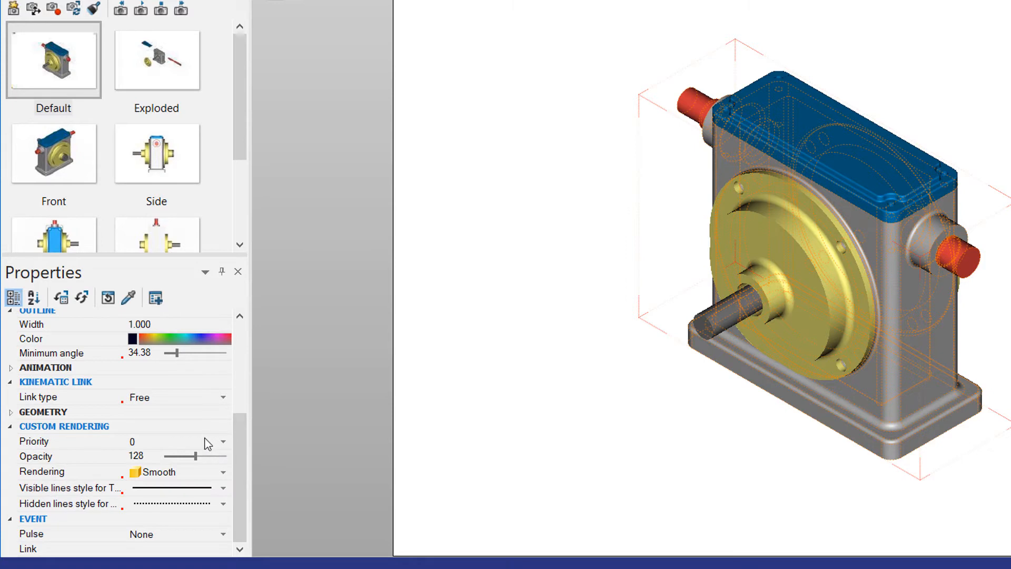
mouse_move(123, 425)
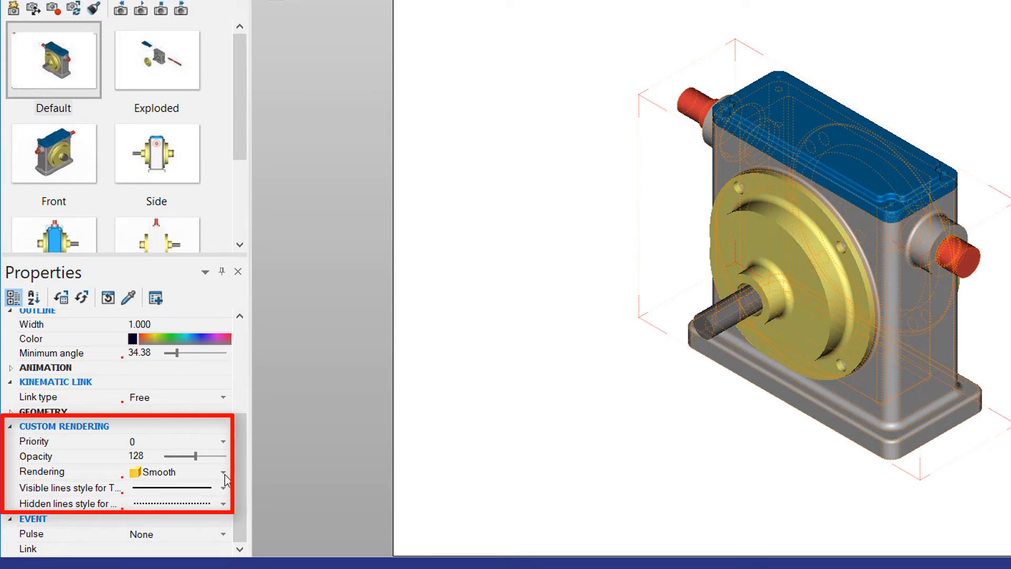
Render the selected housing and shafts as silhouettes
click(223, 471)
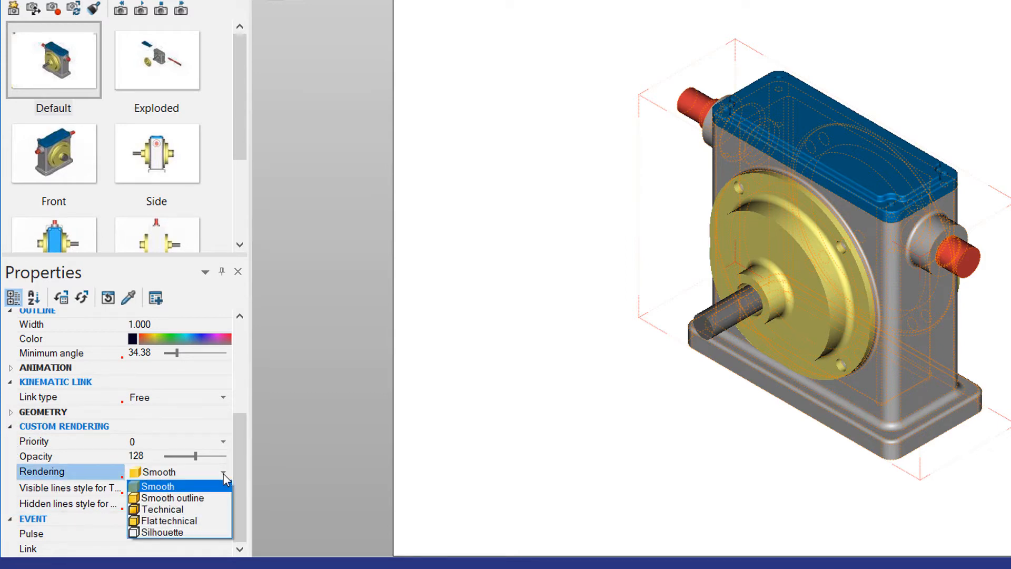
click(167, 531)
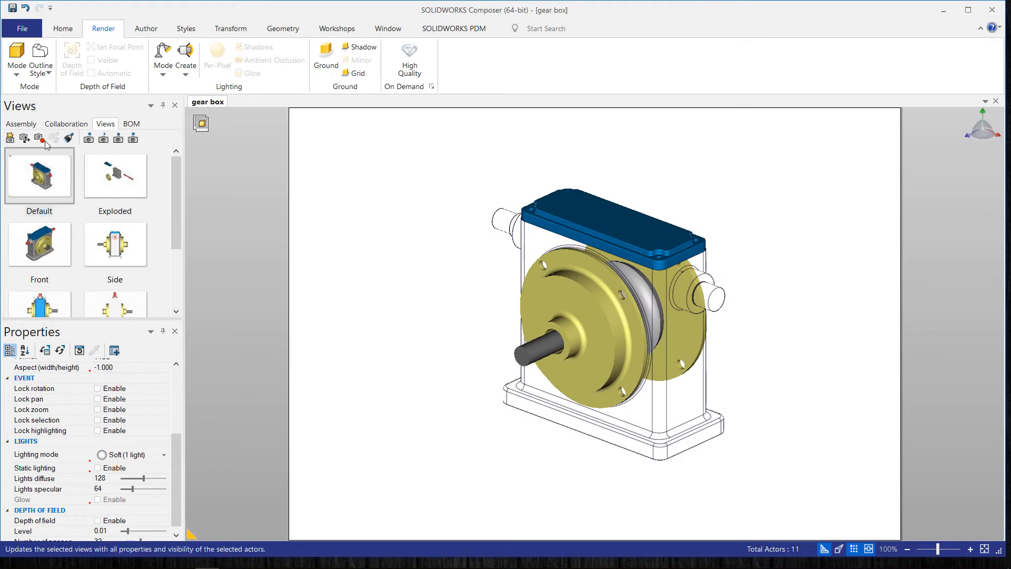
Switch the parts to Smooth outline rendering and lower their opacity to 43
scroll(down, 3)
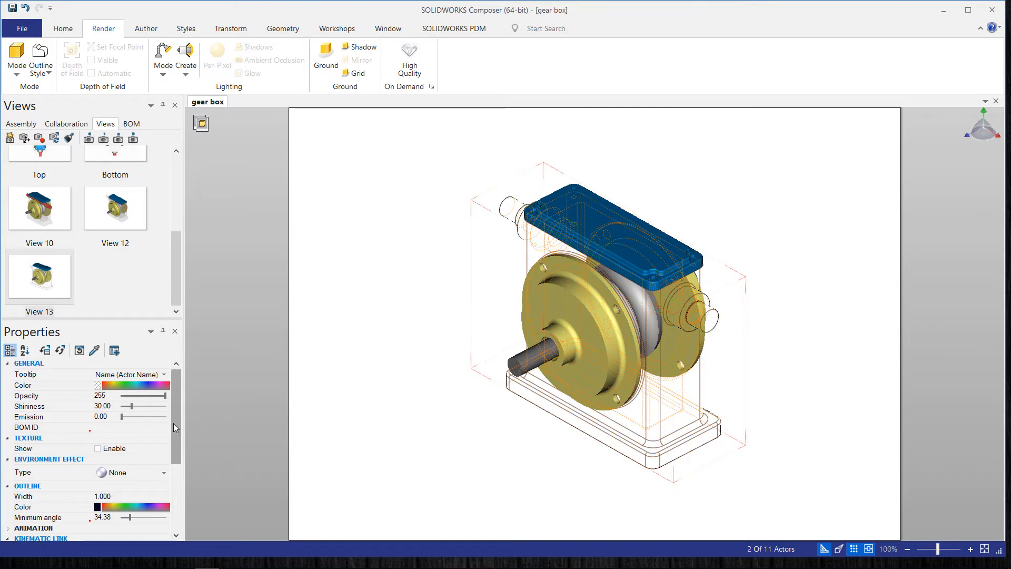
scroll(down, 3)
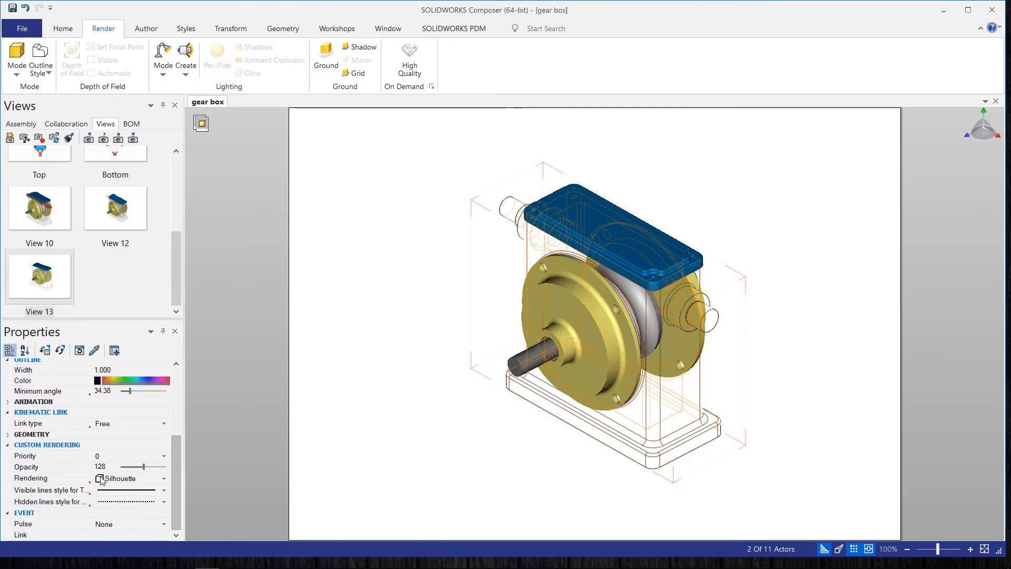
click(173, 478)
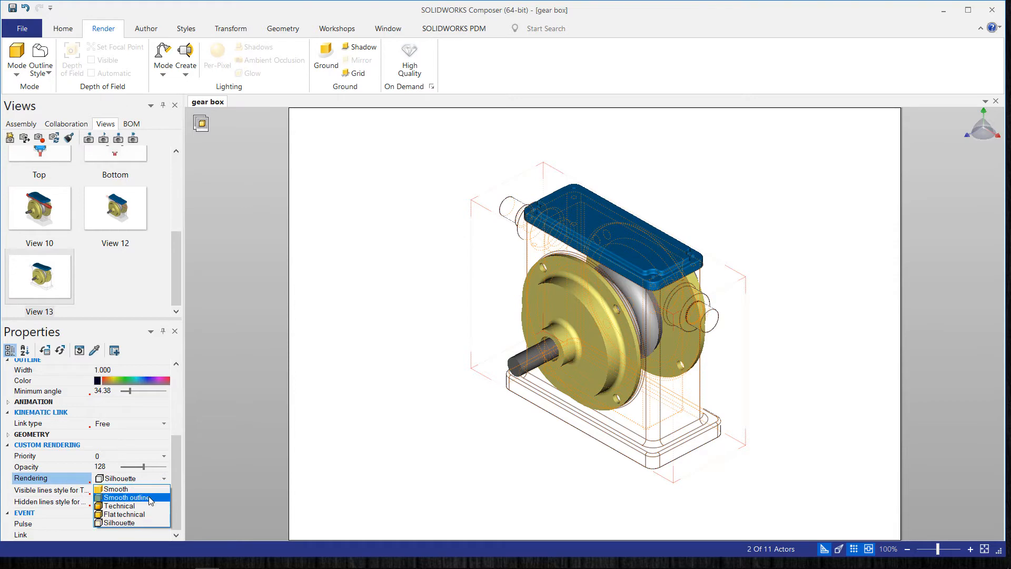
click(124, 497)
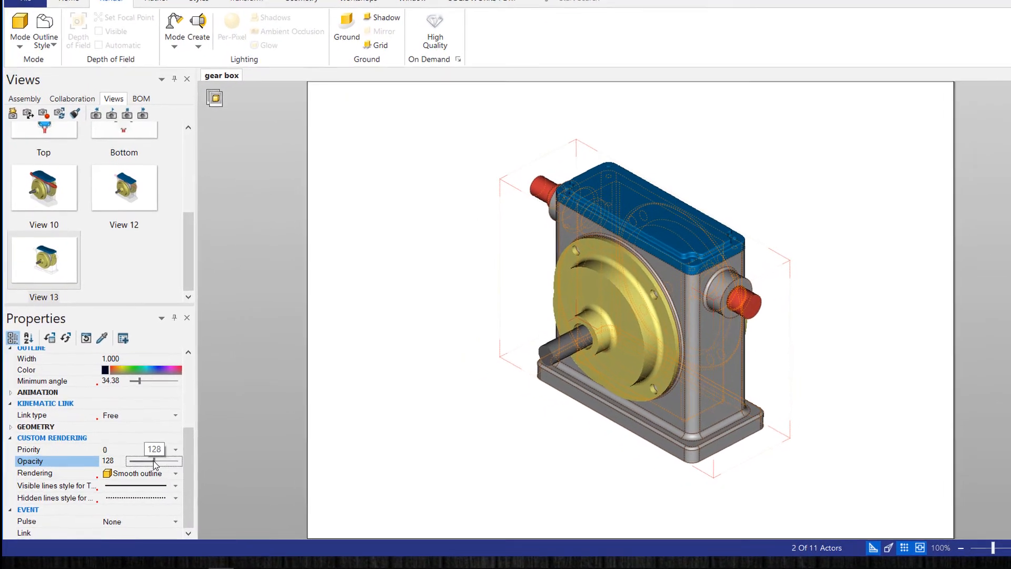
drag(154, 460, 171, 436)
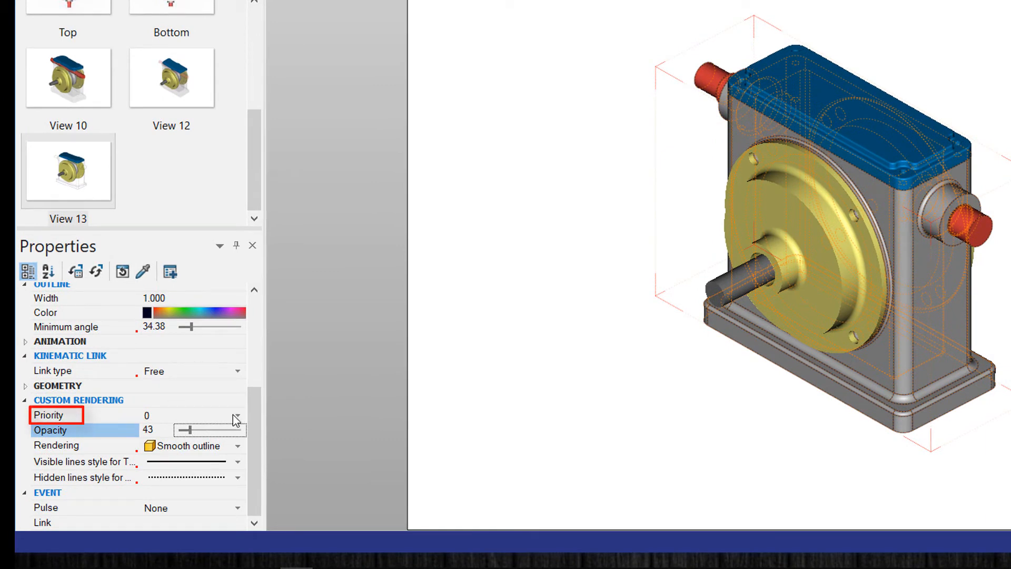
Choose a new rendering priority for the parts and orbit the gear box to another side
click(237, 415)
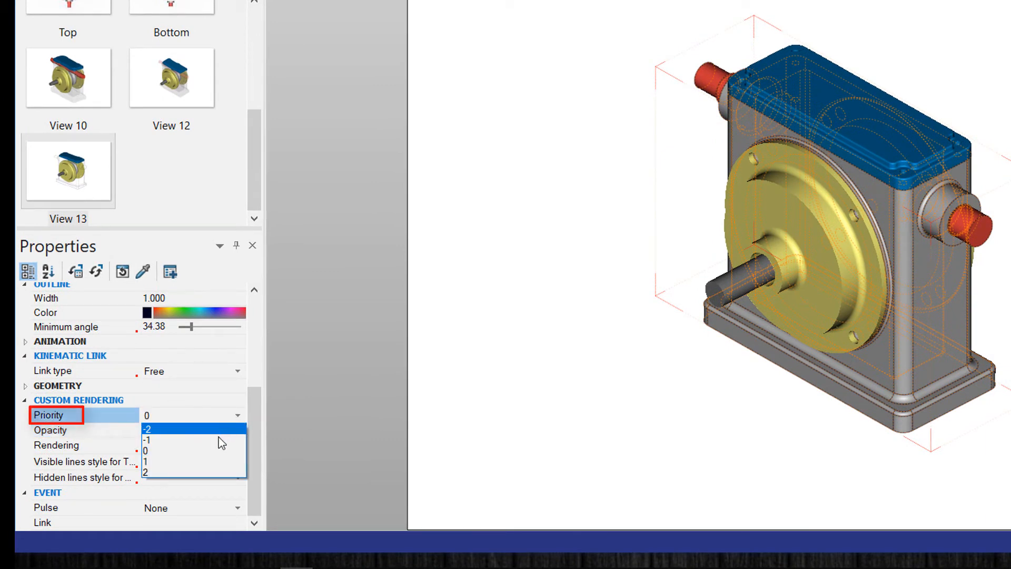
click(147, 440)
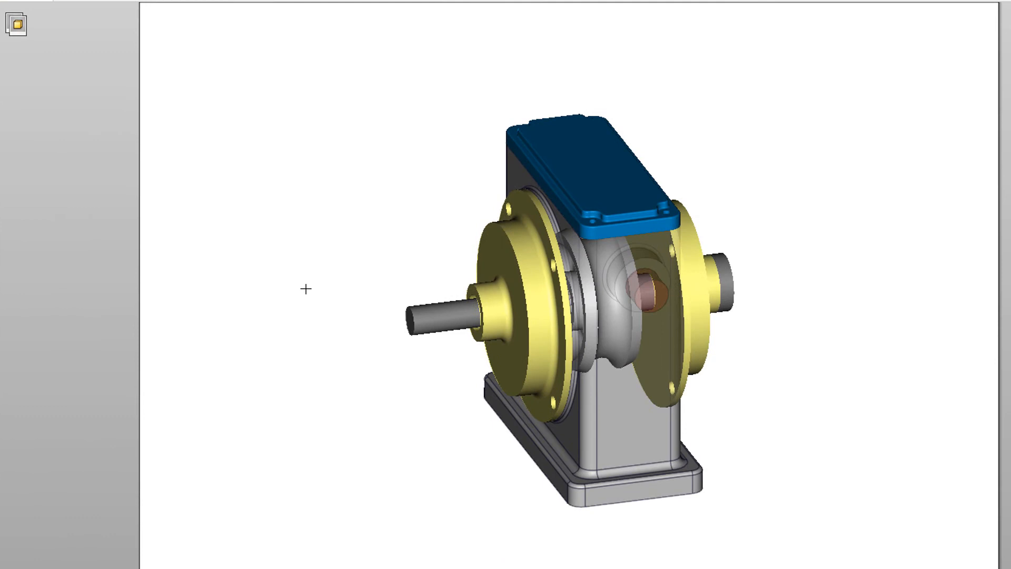
drag(306, 288, 315, 298)
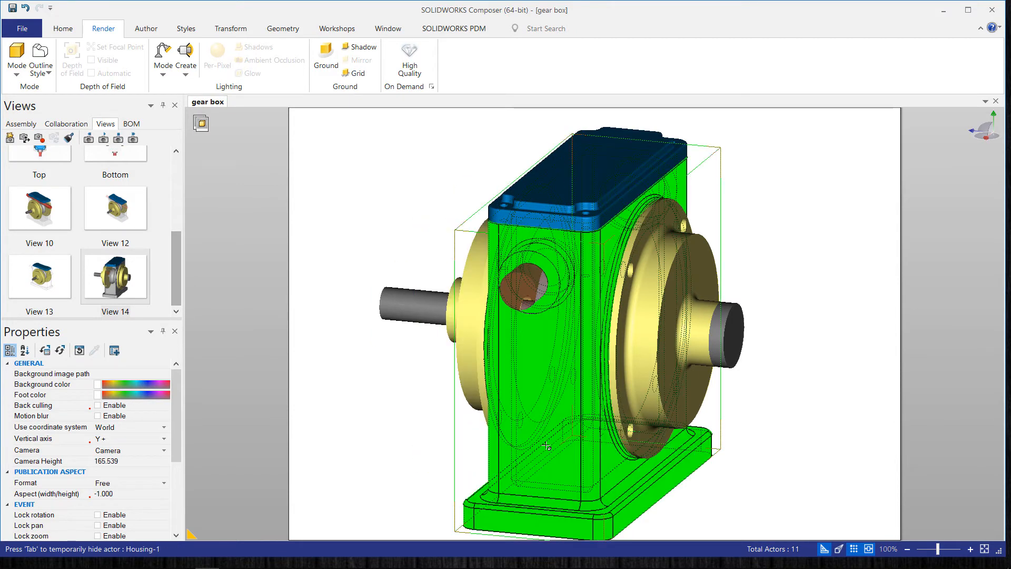
View the gear box from above and select the offset shafts to review their custom rendering
click(523, 290)
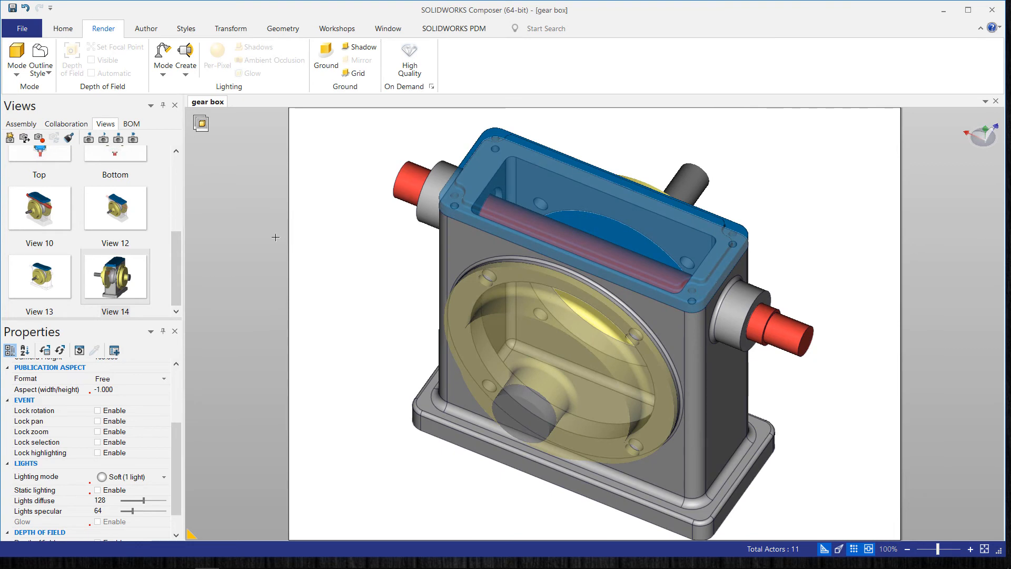
mouse_move(303, 259)
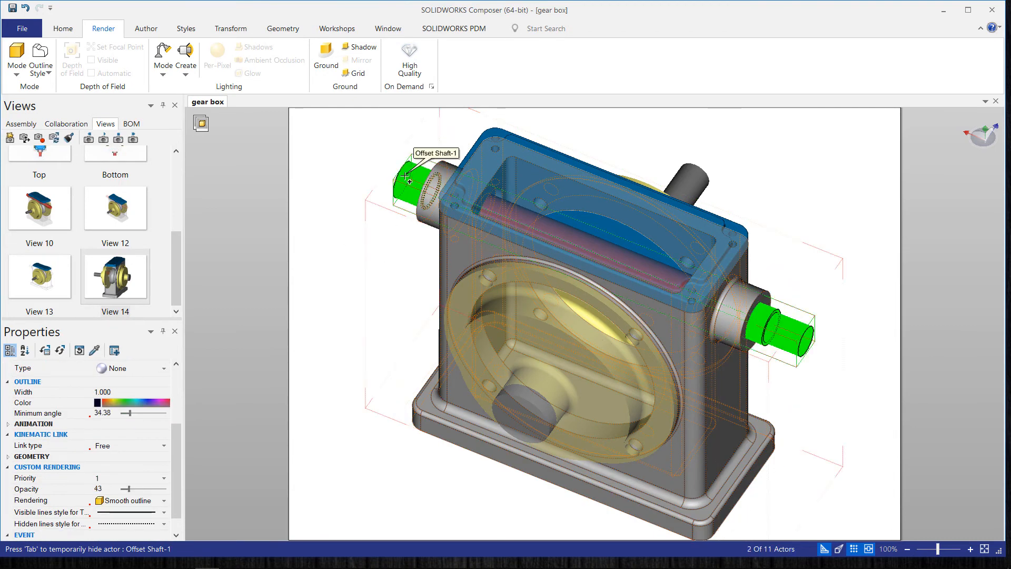
click(16, 61)
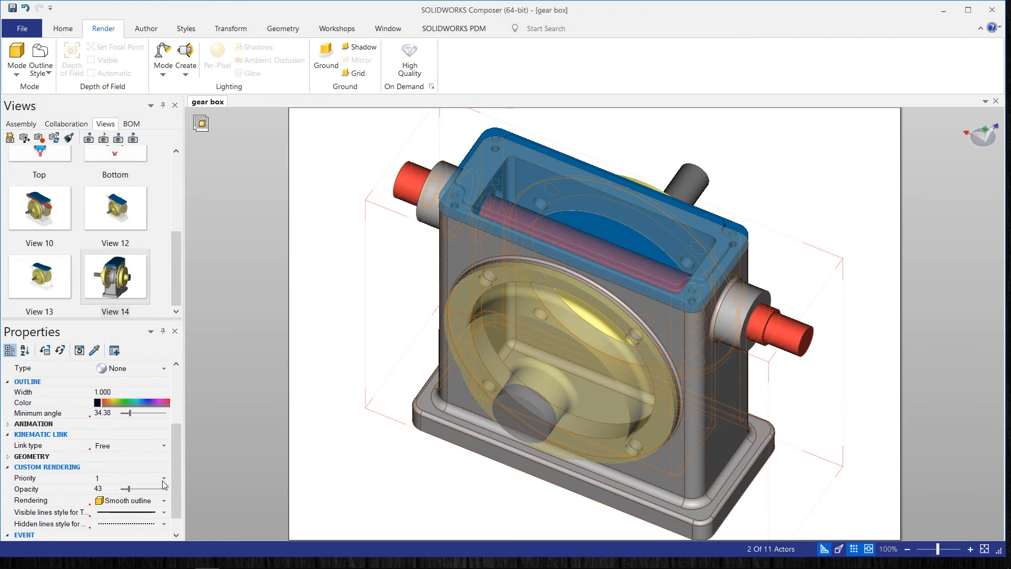
mouse_move(119, 473)
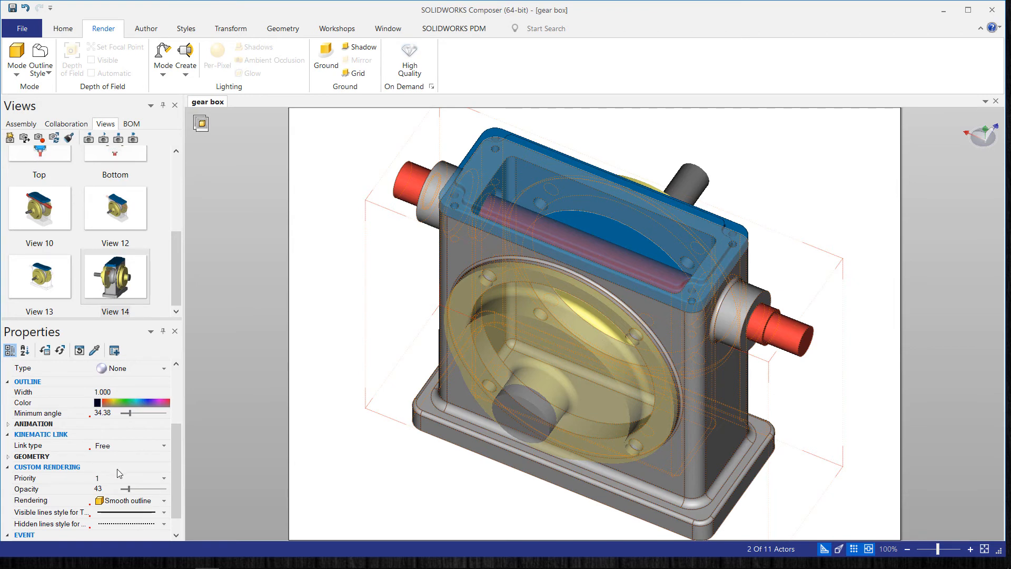